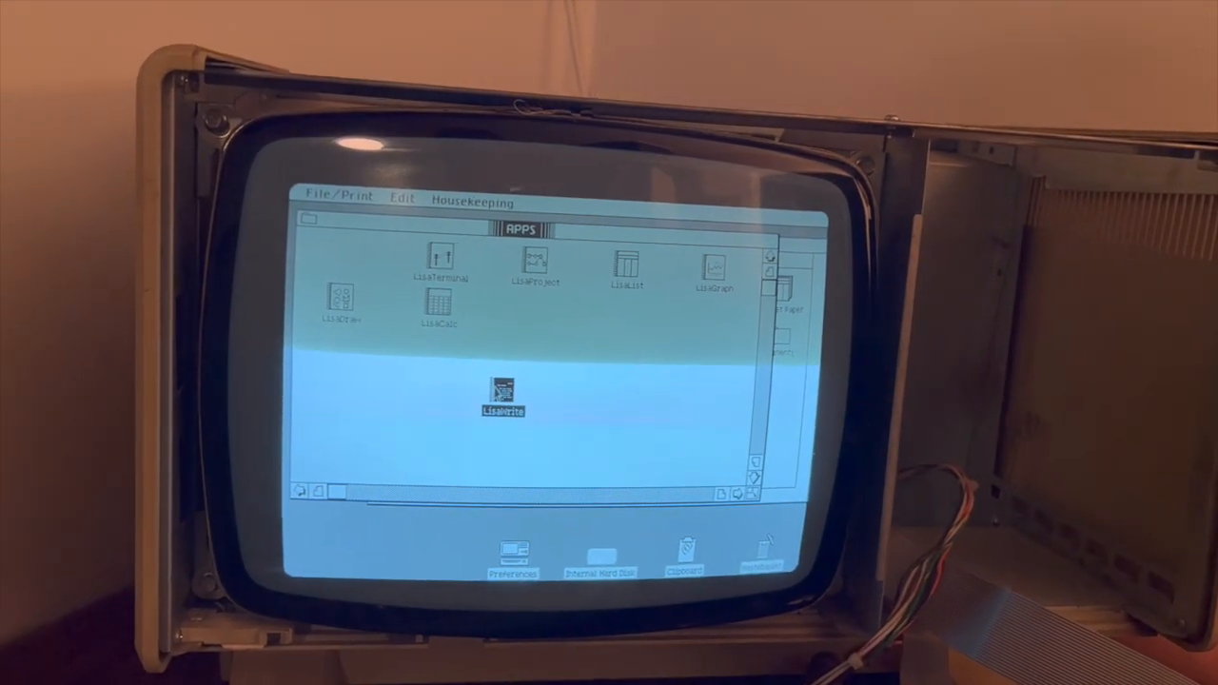
Step: View the LisaWrite tool's description window, then put it away
left_click(338, 197)
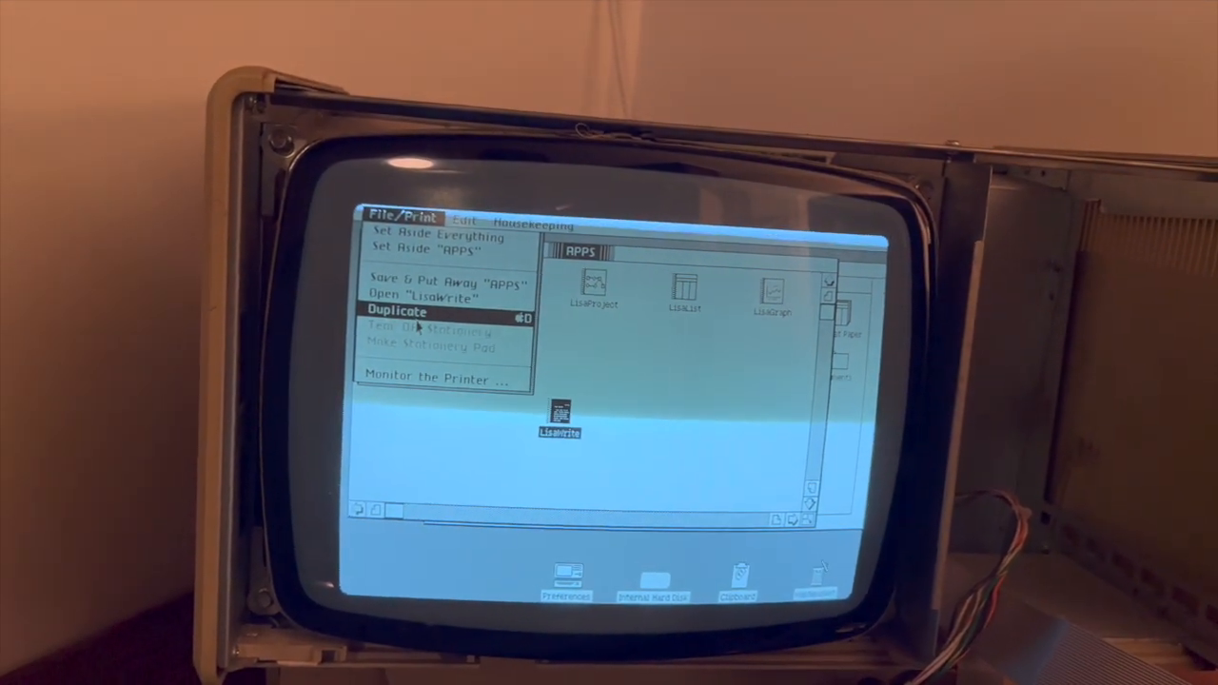
left_click(531, 231)
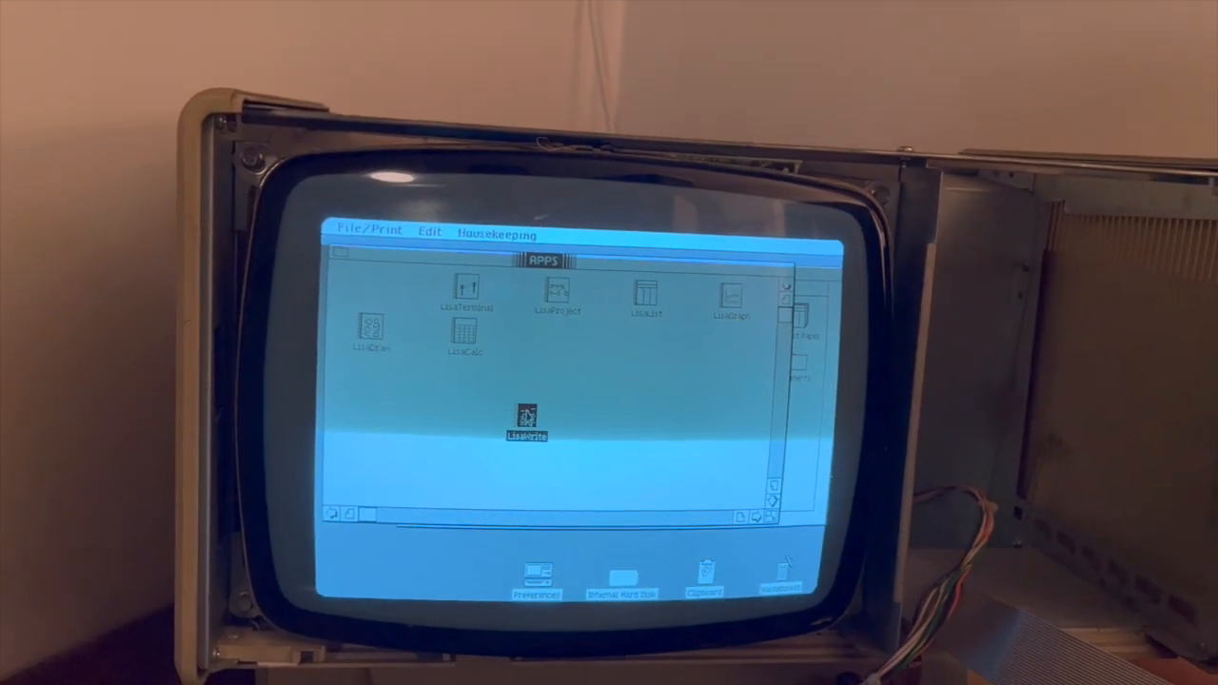
double_click(527, 423)
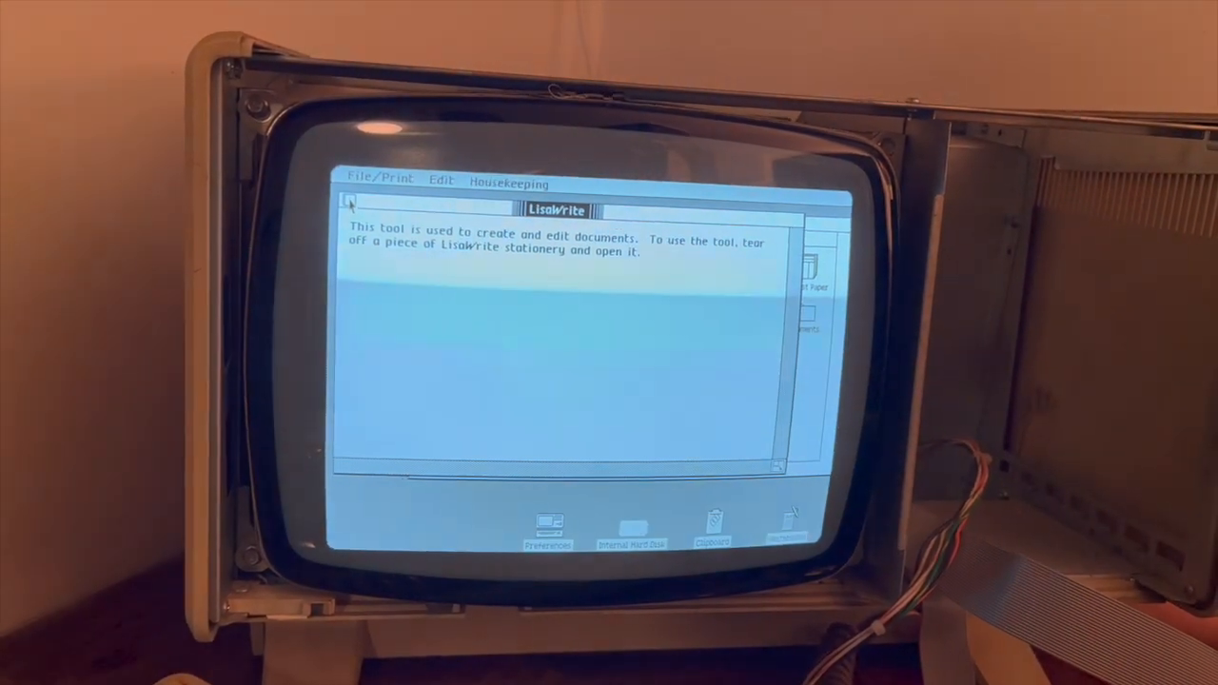
left_click(381, 179)
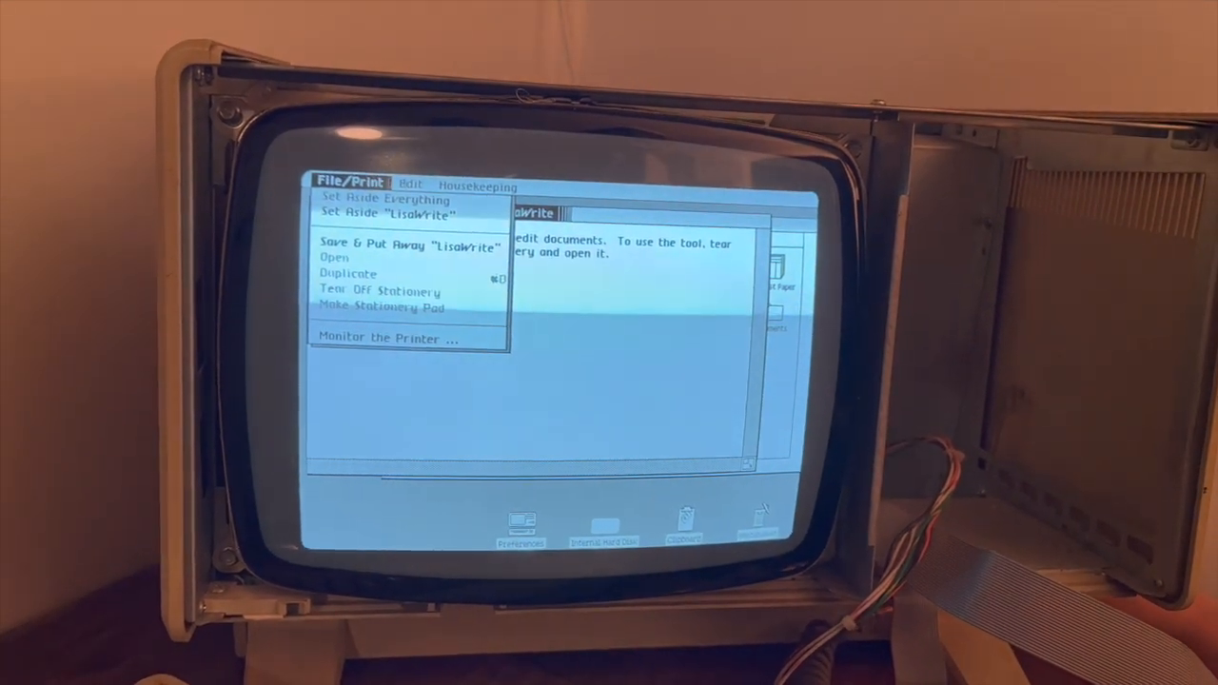
left_click(409, 186)
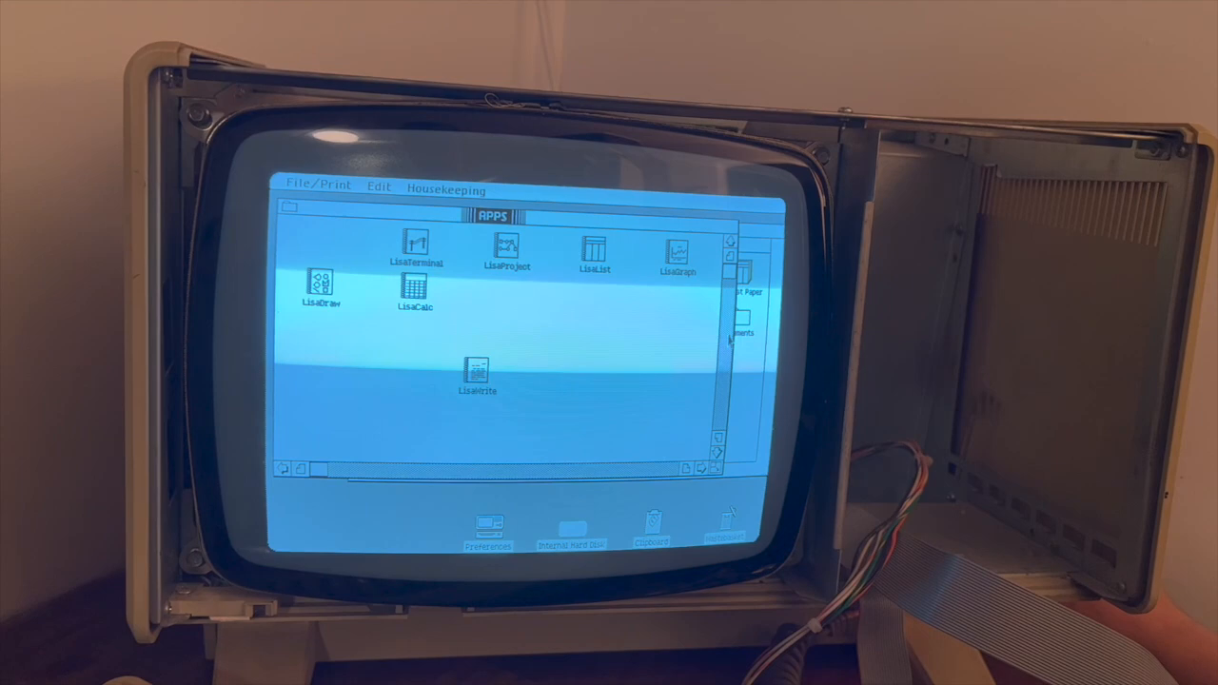
Step: Open the third Untitled document from Internal Hard Disk > Documents and type 'This is Lisa!'
double_click(571, 528)
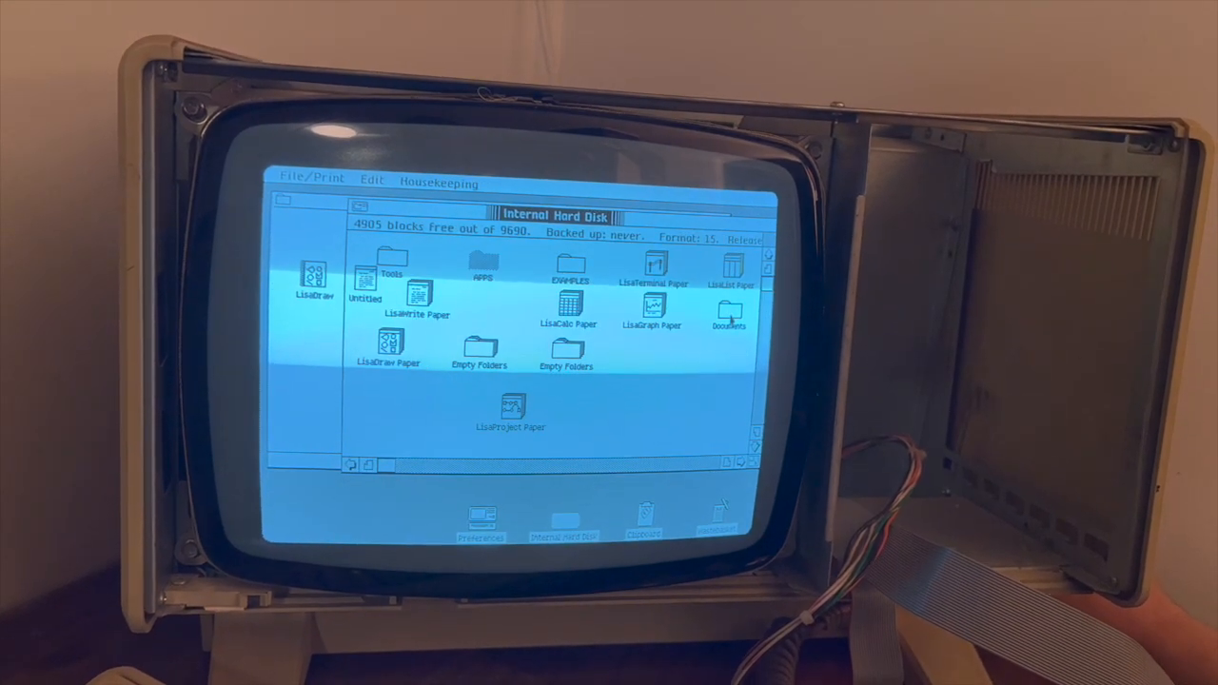
double_click(729, 314)
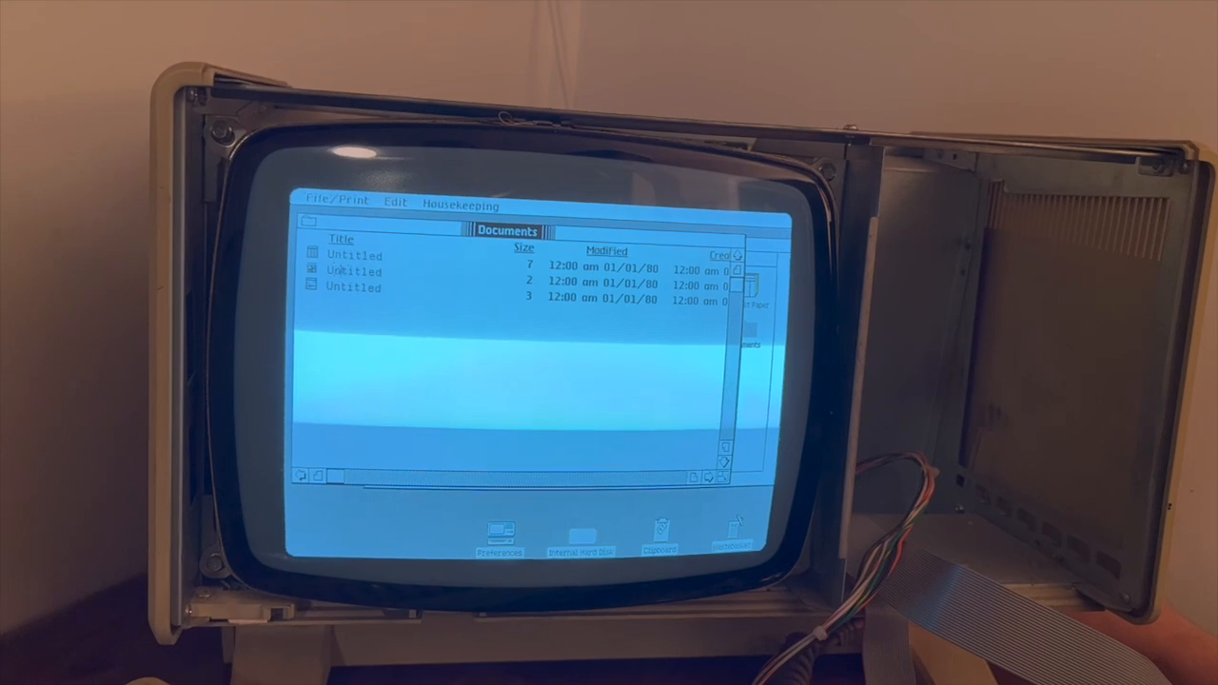
left_click(354, 289)
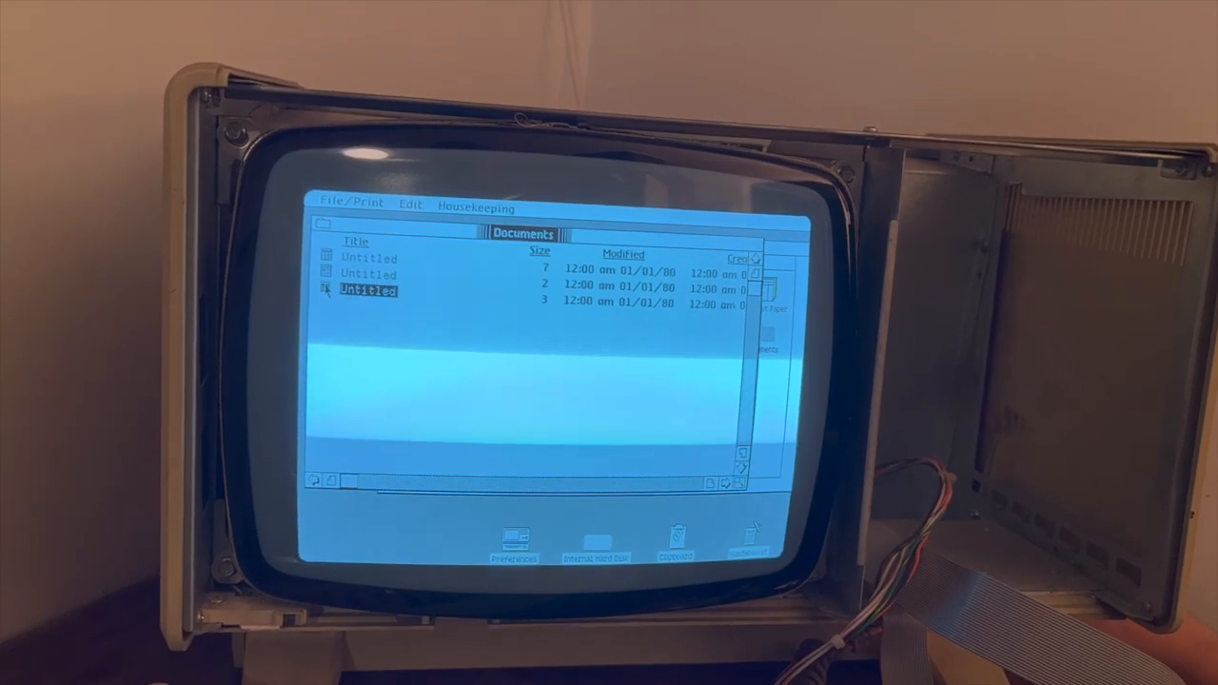
double_click(368, 291)
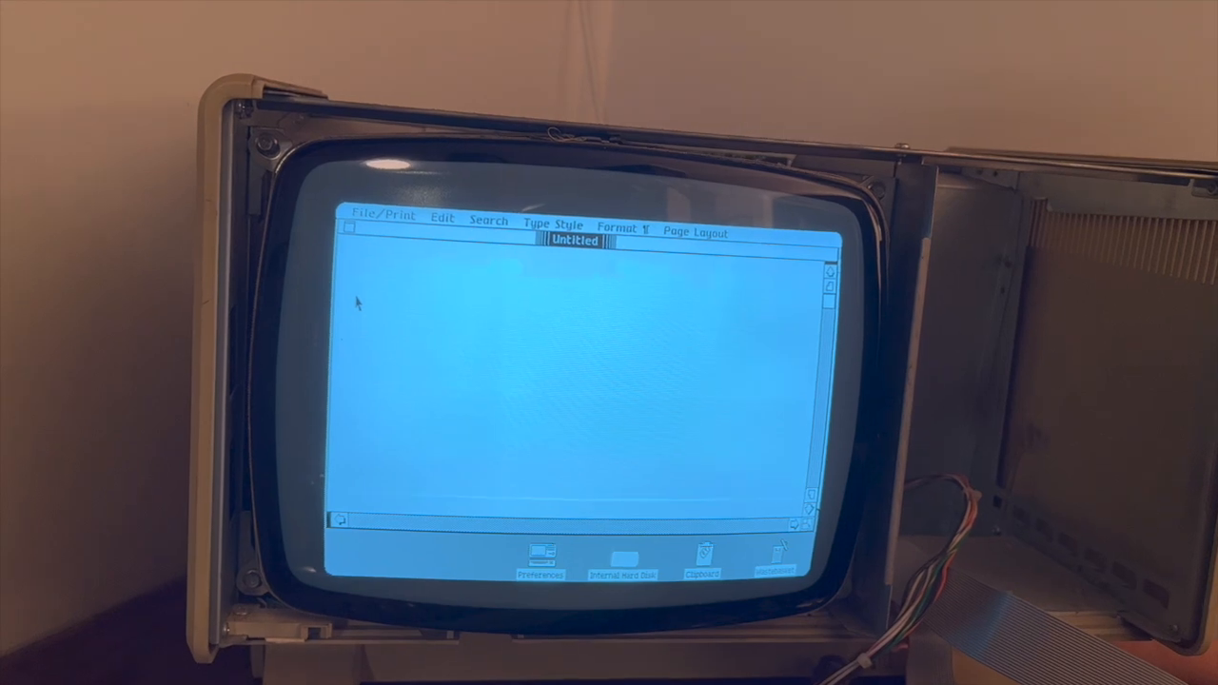
type("This is Lisa!")
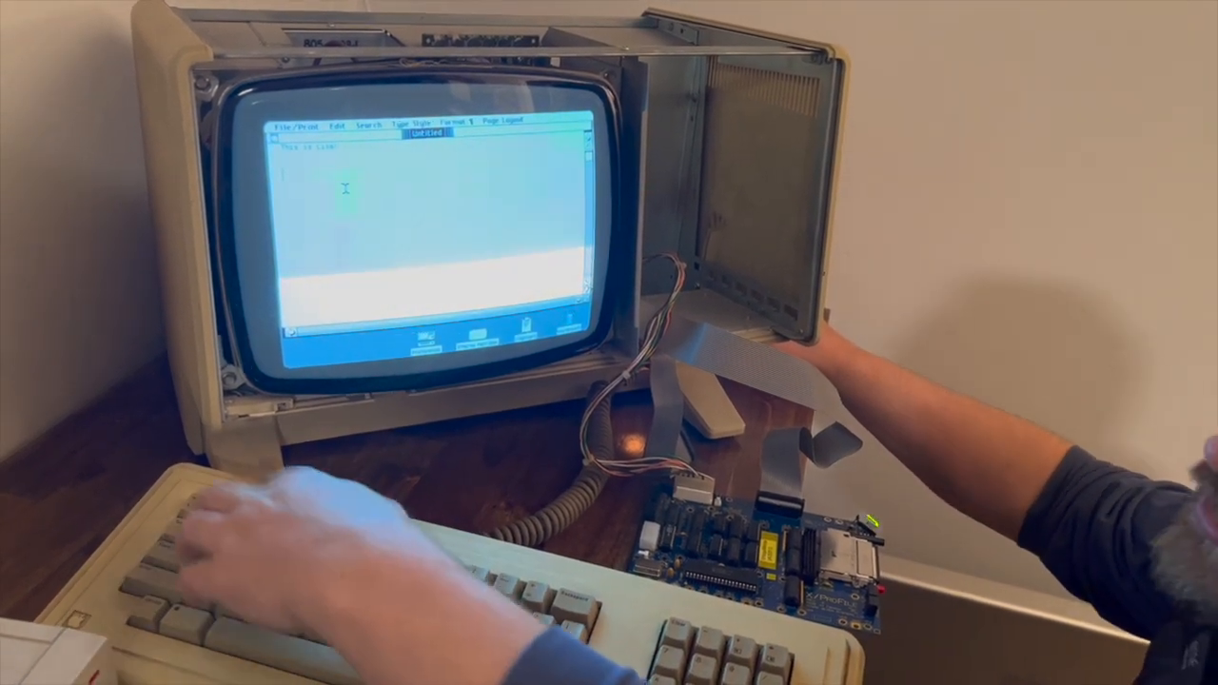
left_click(290, 116)
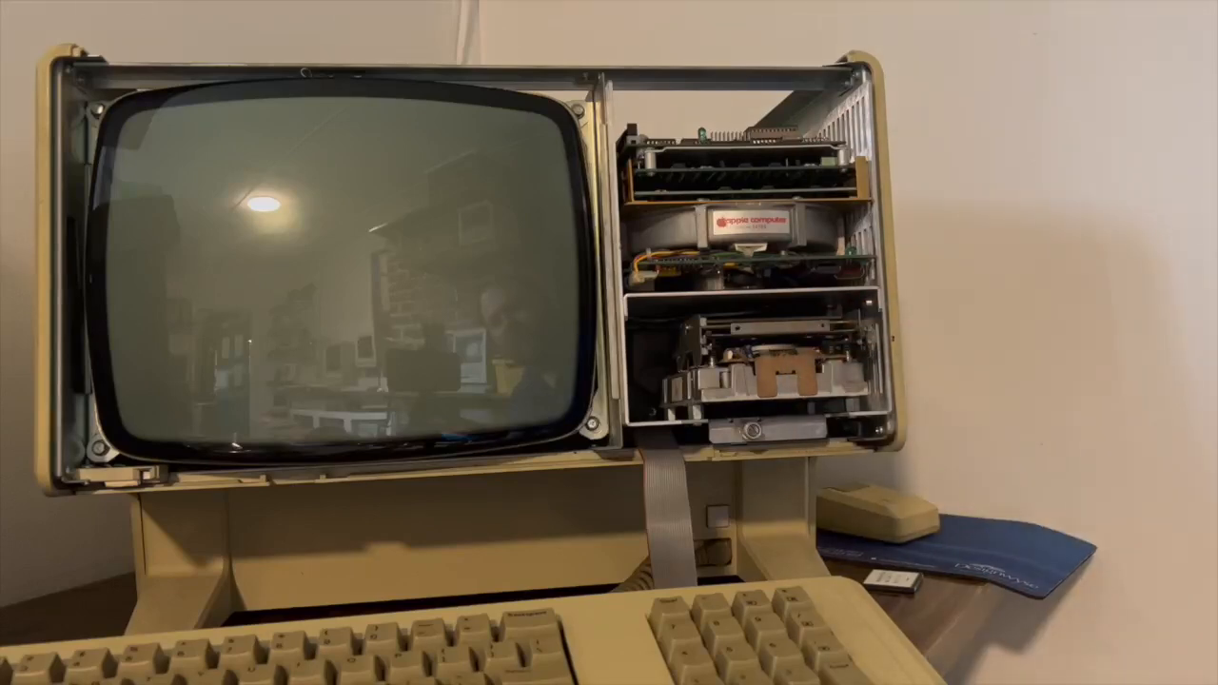
left_click(723, 509)
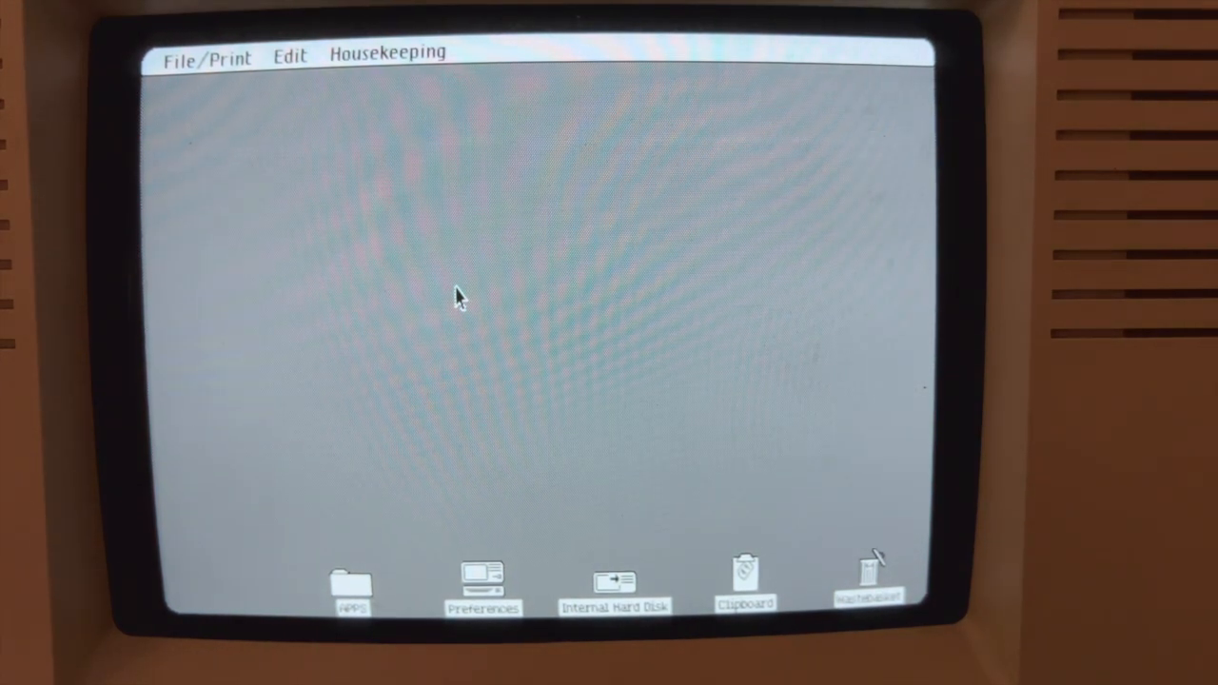
mouse_move(505, 538)
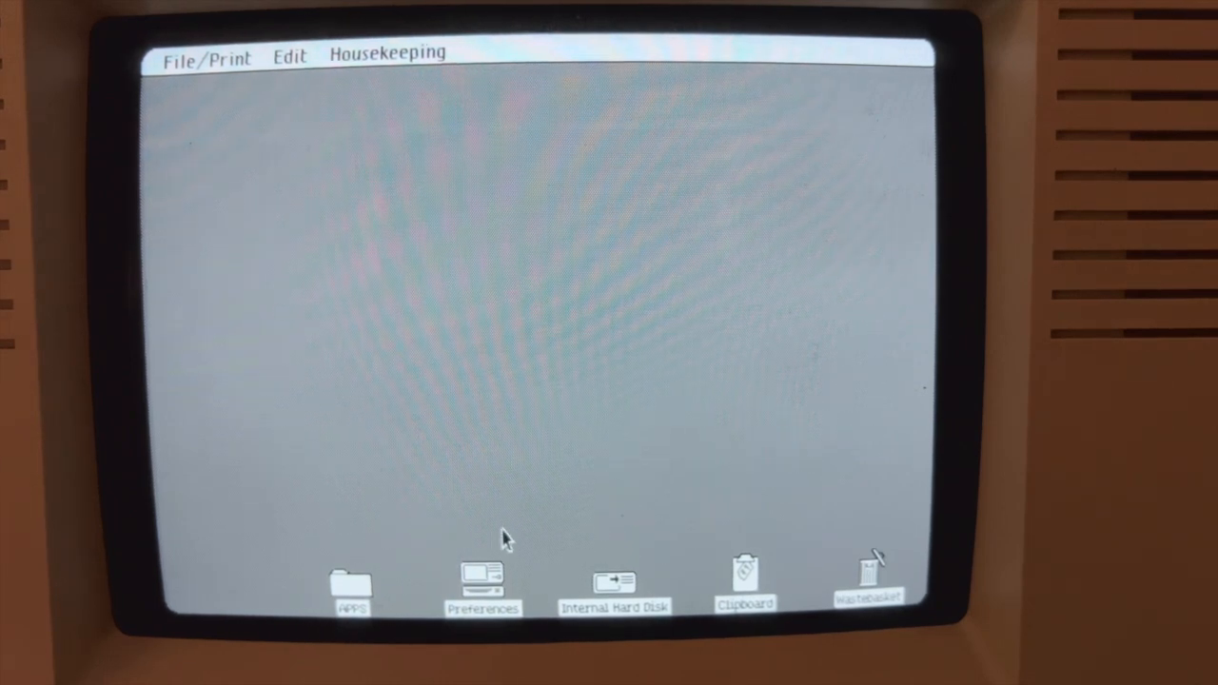
mouse_move(499, 566)
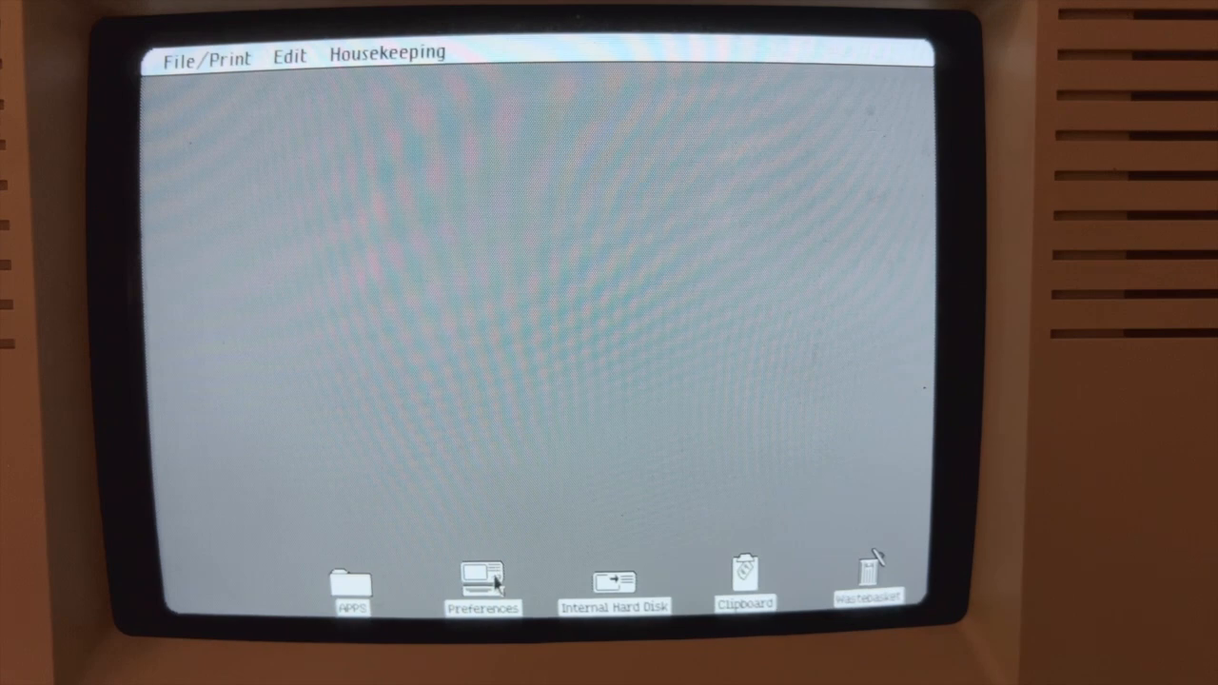
mouse_move(423, 458)
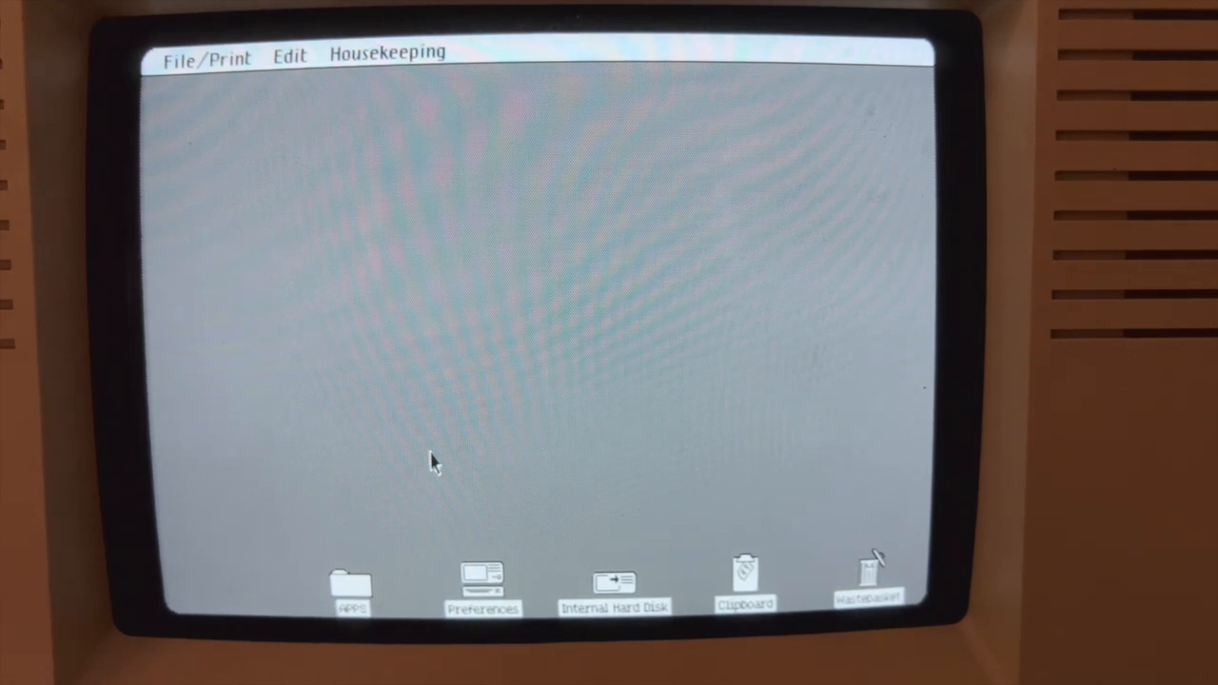
mouse_move(623, 469)
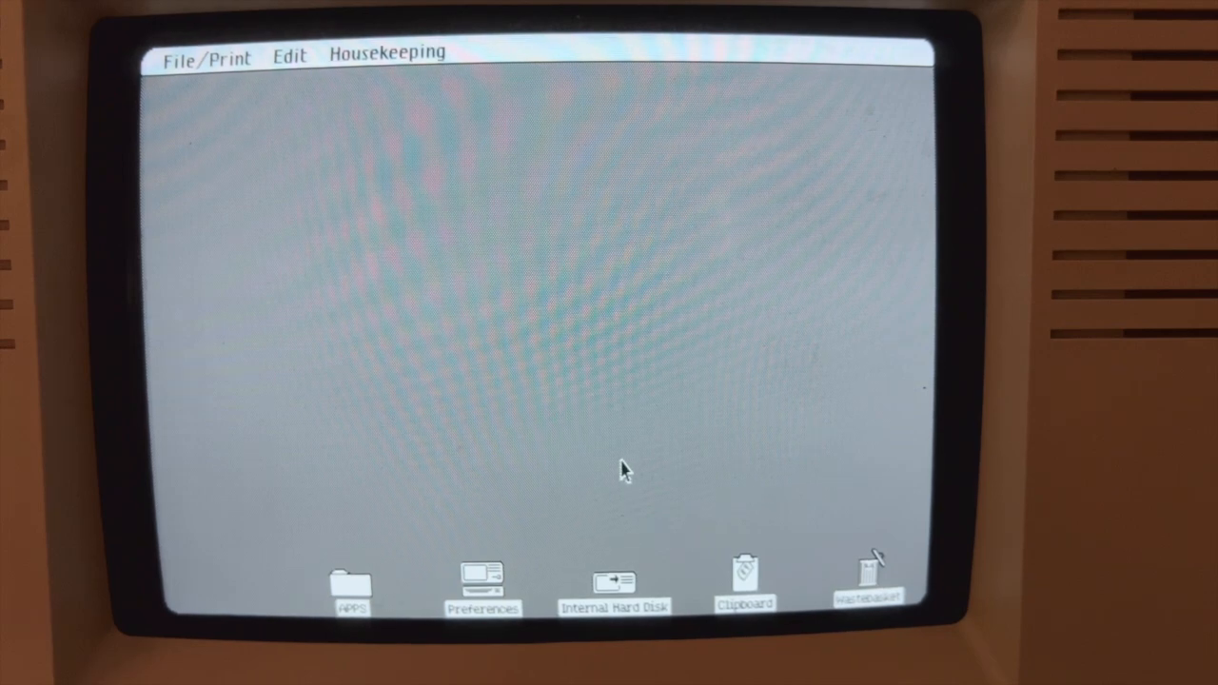
mouse_move(628, 571)
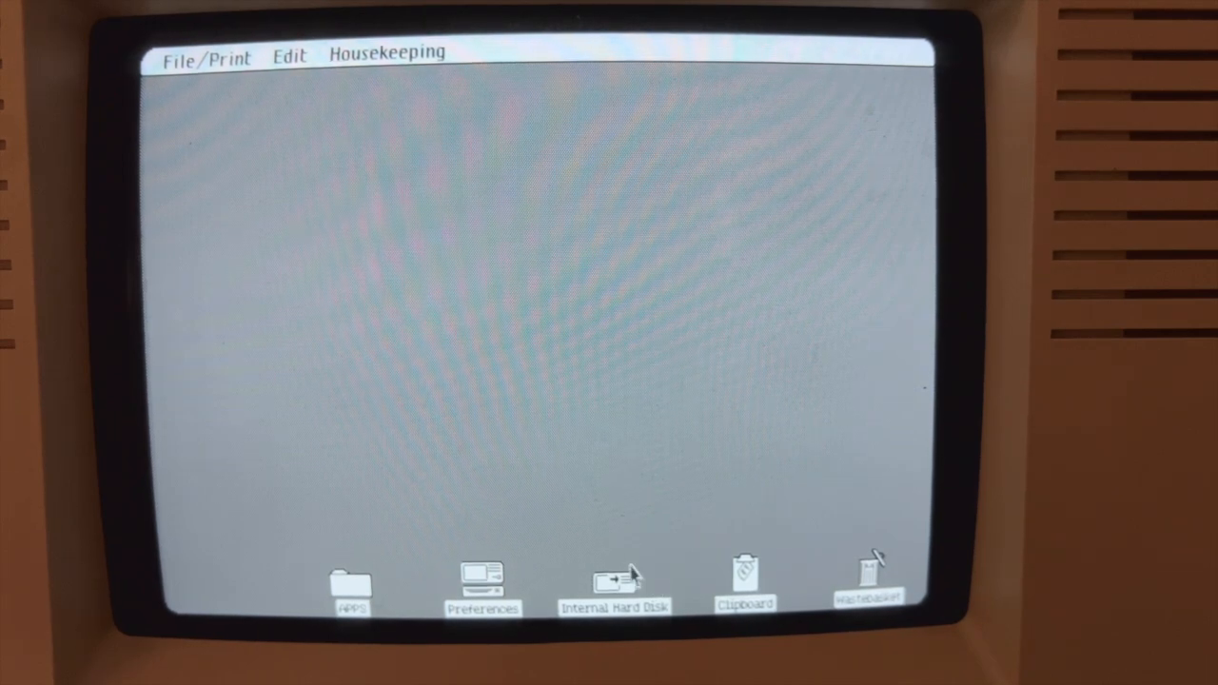
Step: Open the Griff's Place drawing, adjust its drawing size, and choose an Edit menu command
double_click(614, 581)
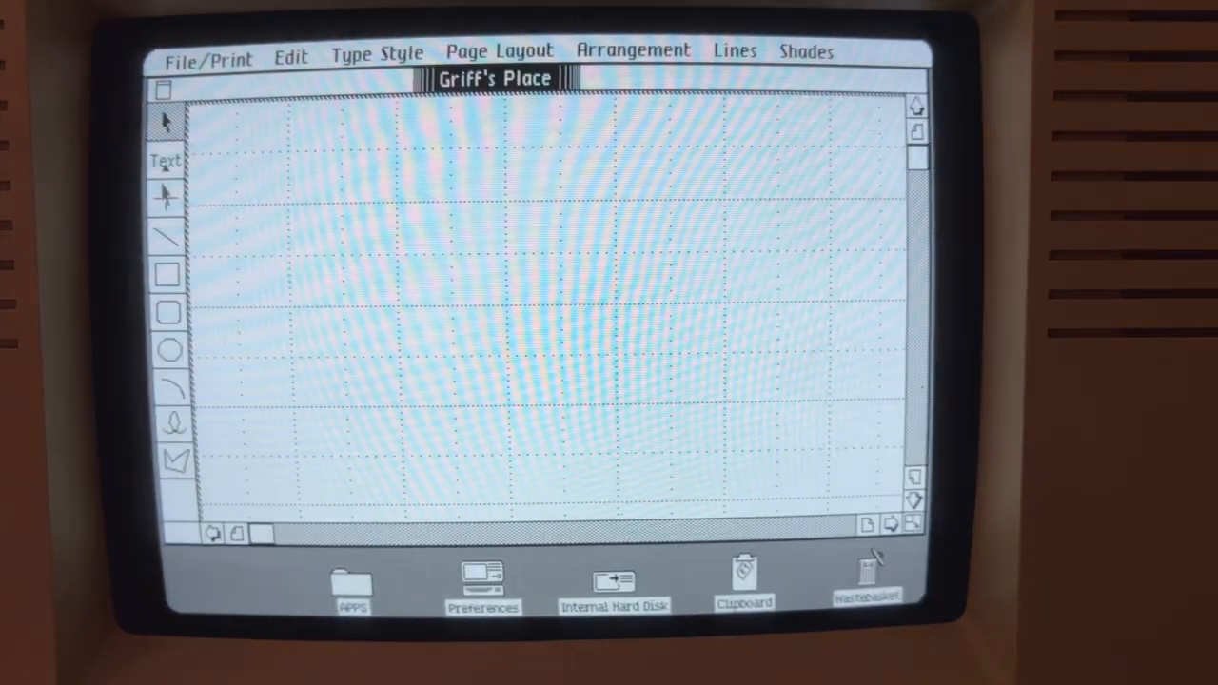
left_click(377, 50)
type("Griff's")
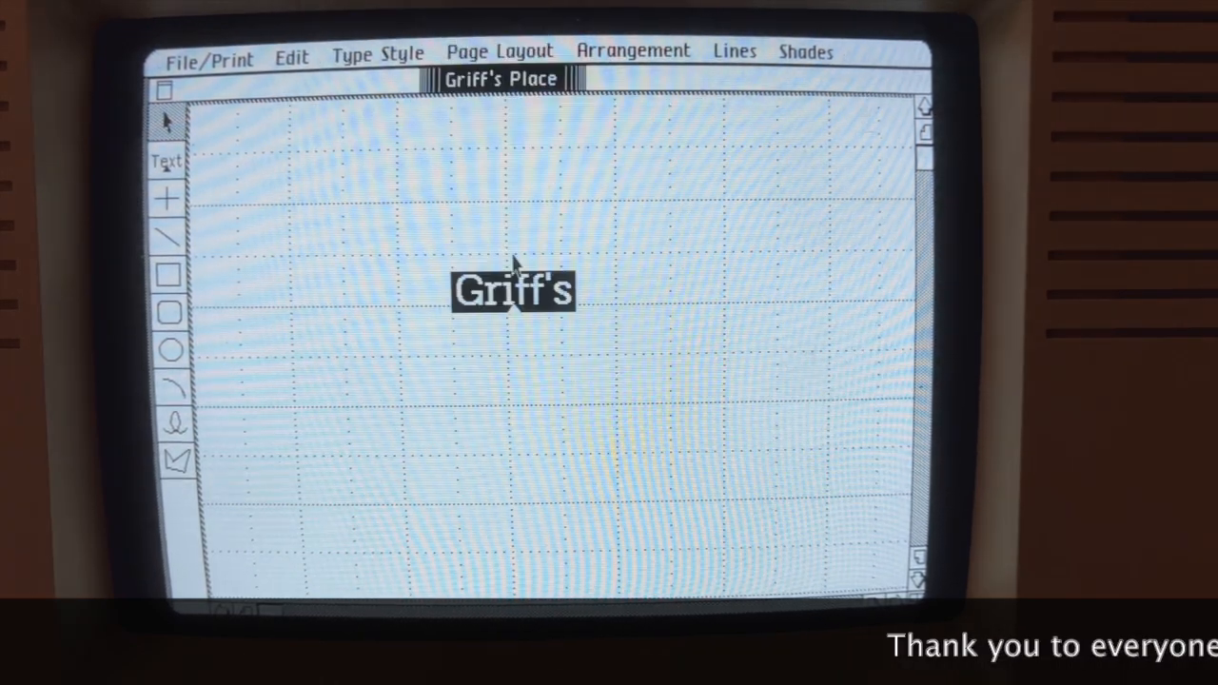
left_click(498, 51)
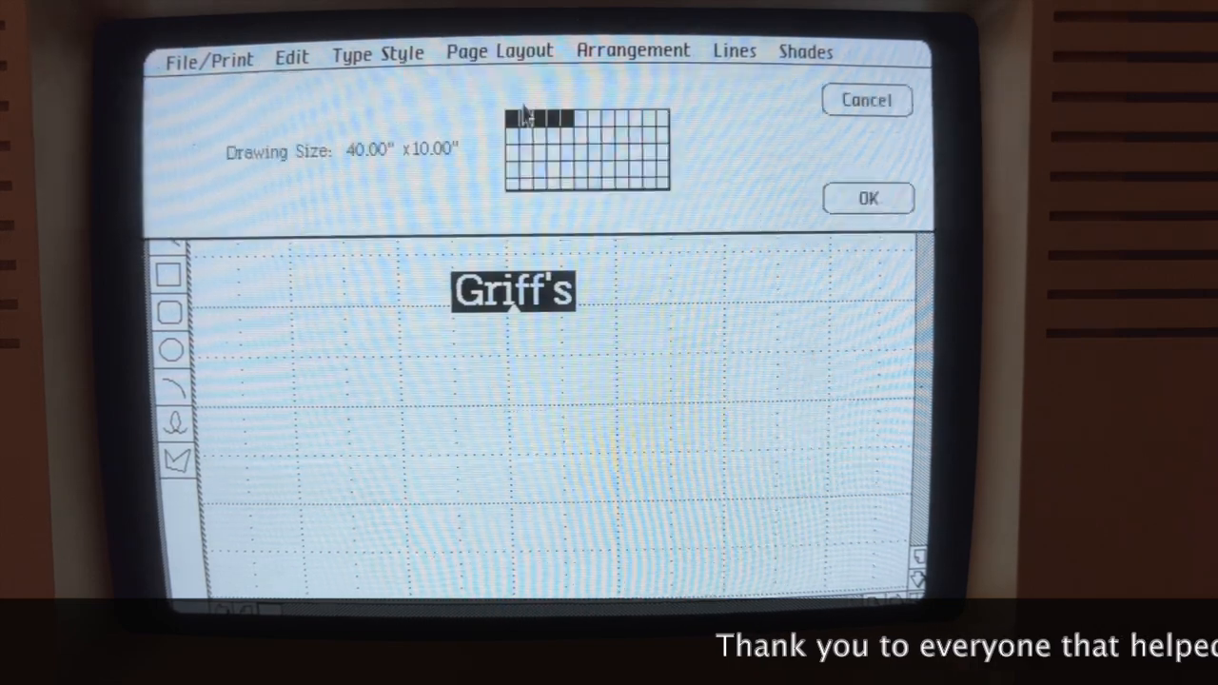
left_click(291, 52)
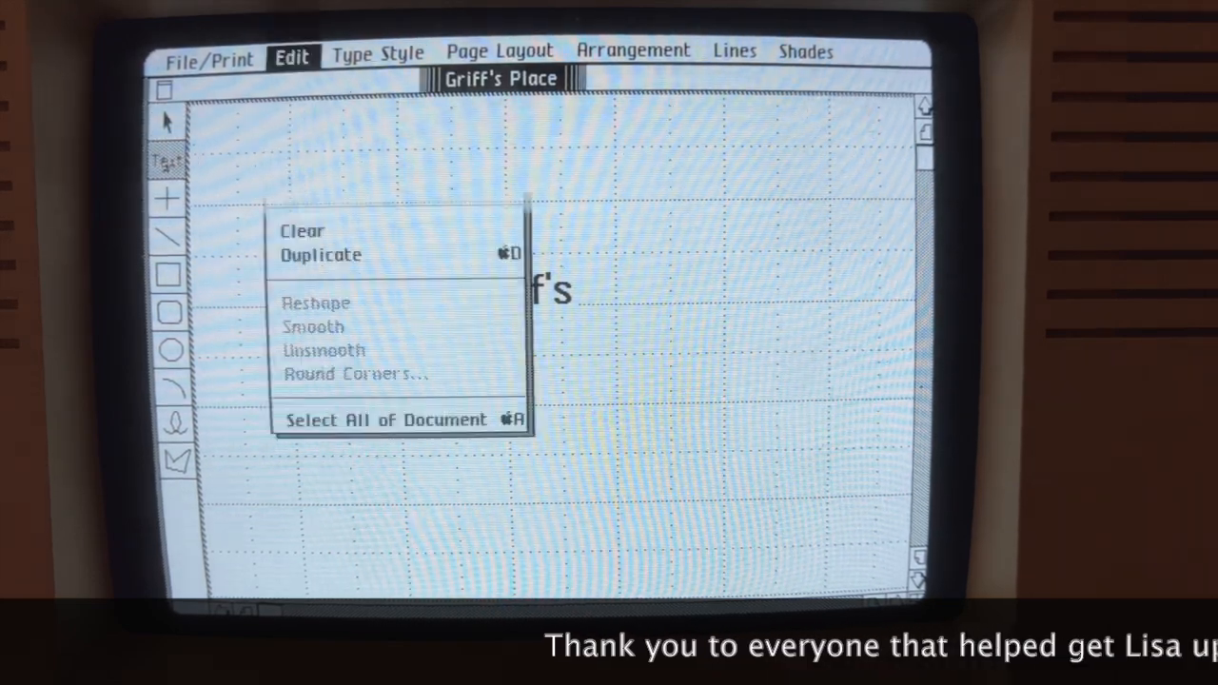
left_click(548, 224)
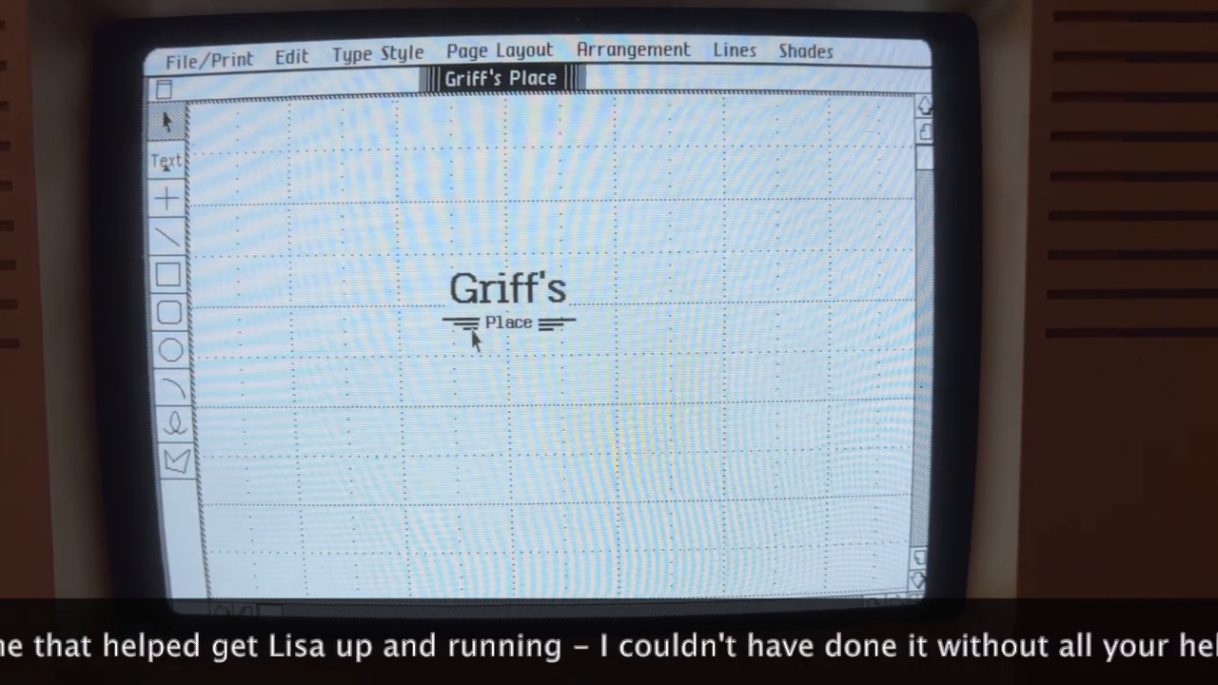
Step: Draw the domed circle above Griff's, align it to the Auto-Grid, then undo the last change
left_click_drag(657, 167, 733, 238)
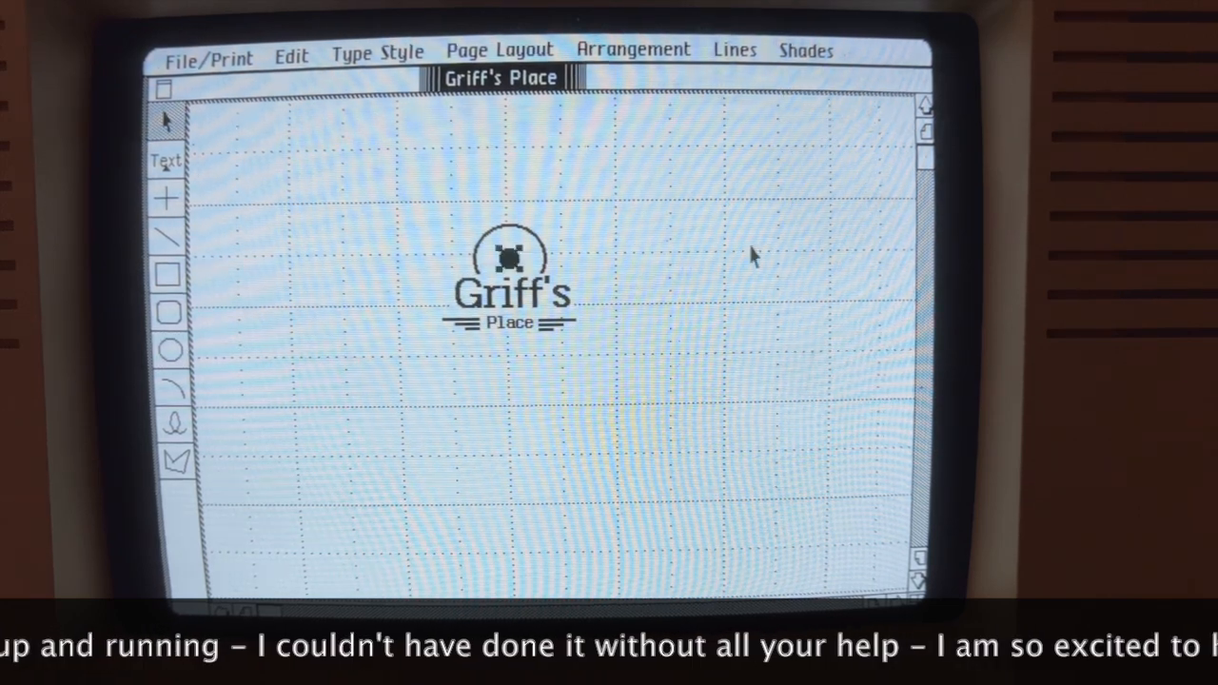
left_click(633, 50)
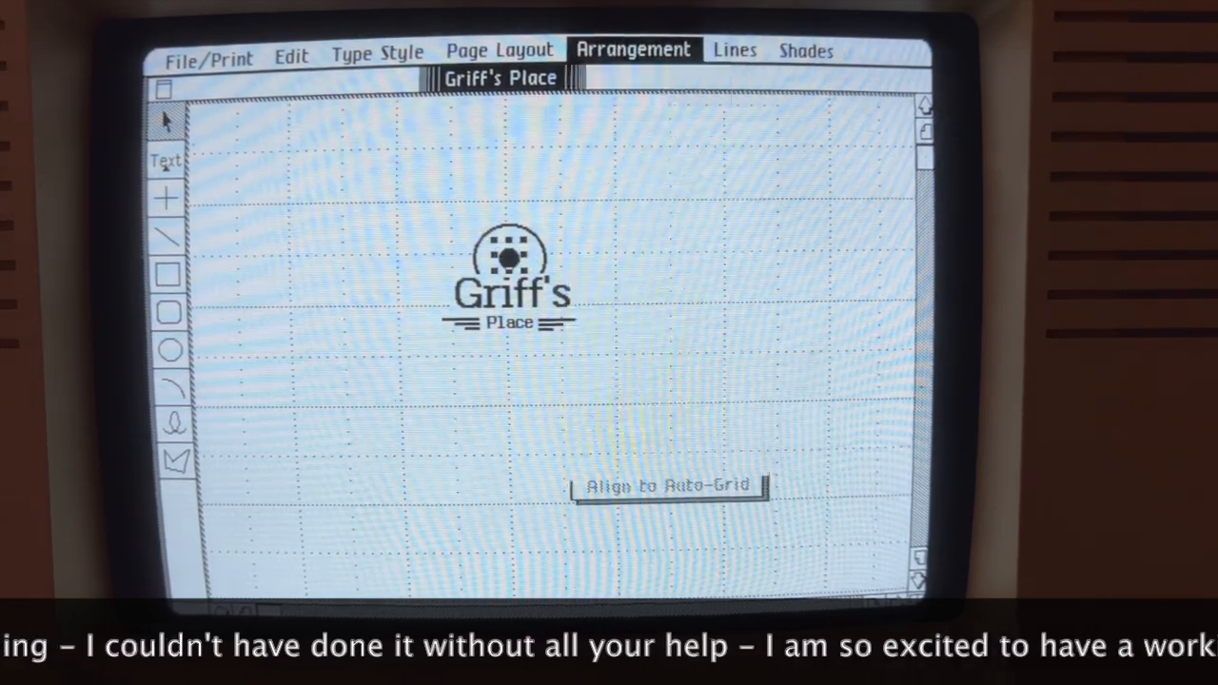
left_click(668, 485)
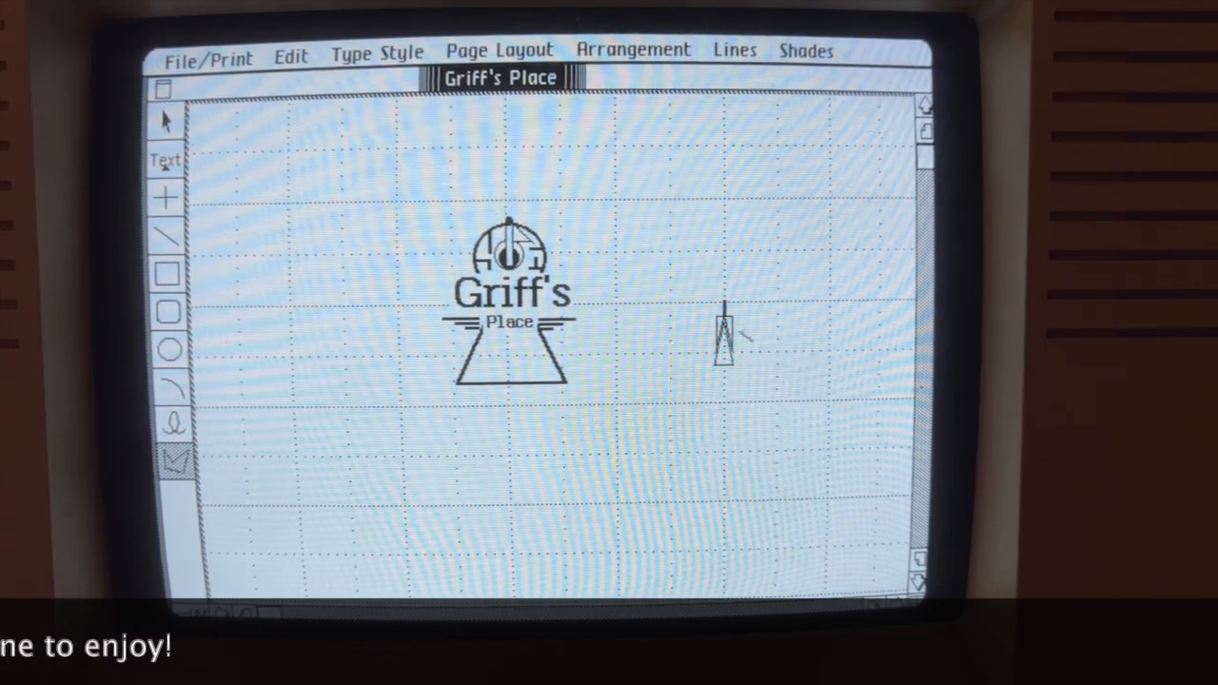
left_click(291, 51)
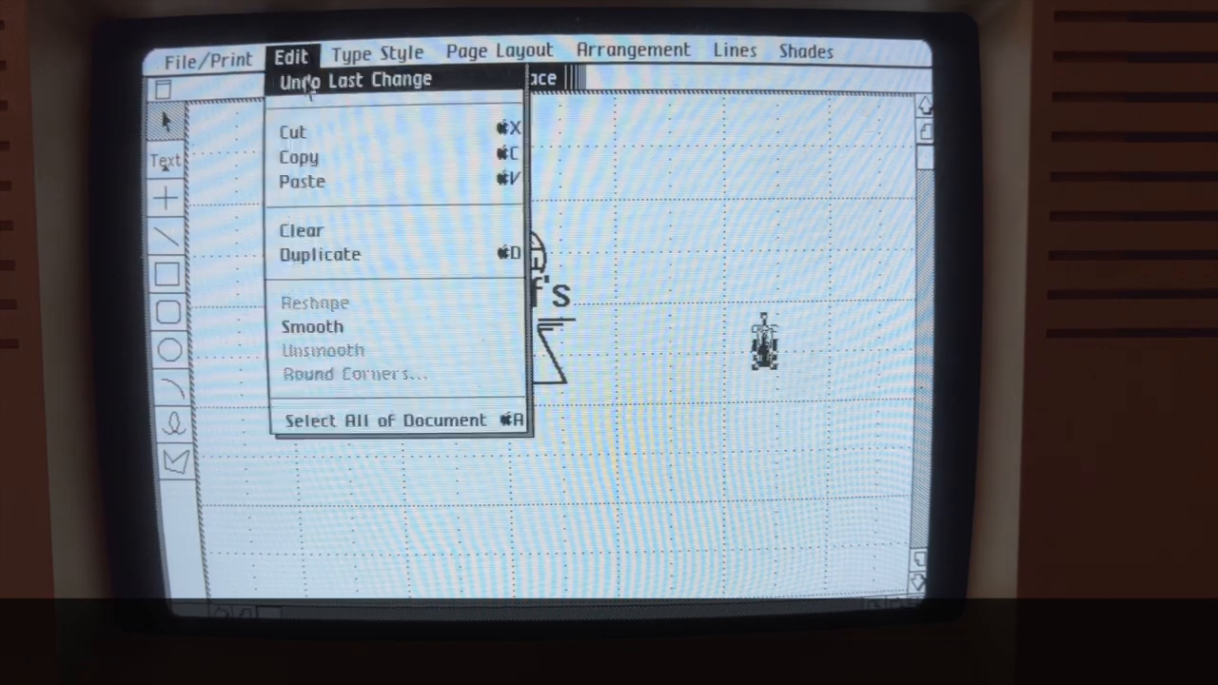
left_click(290, 52)
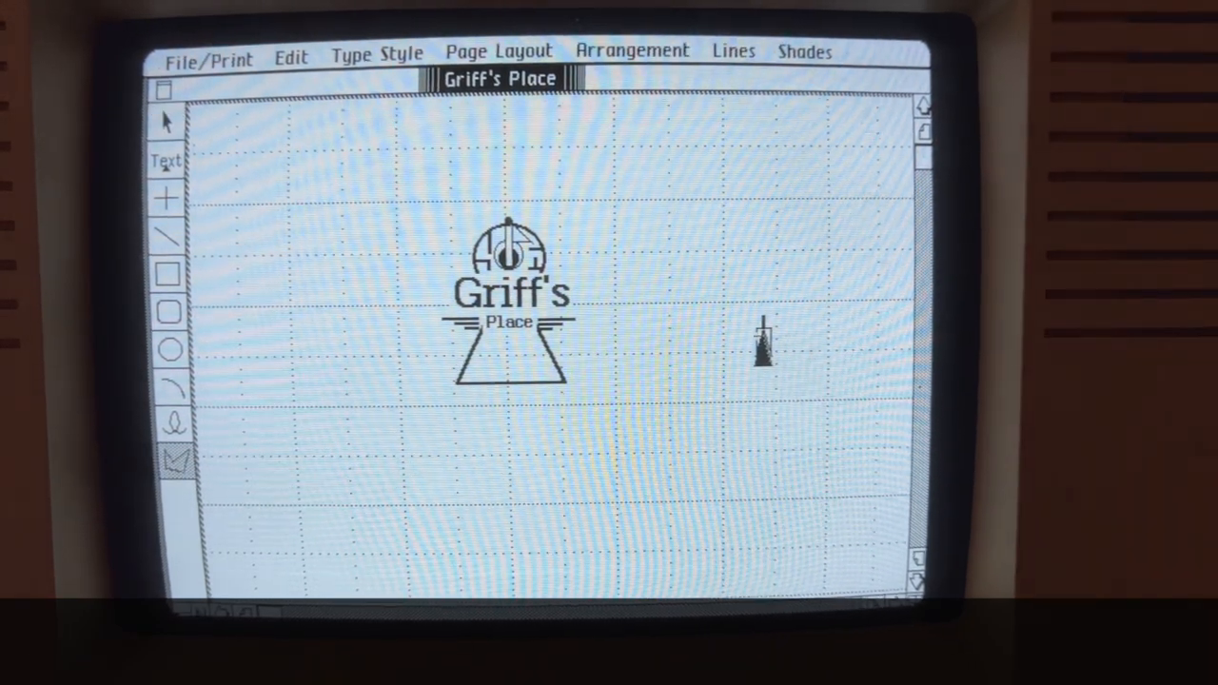